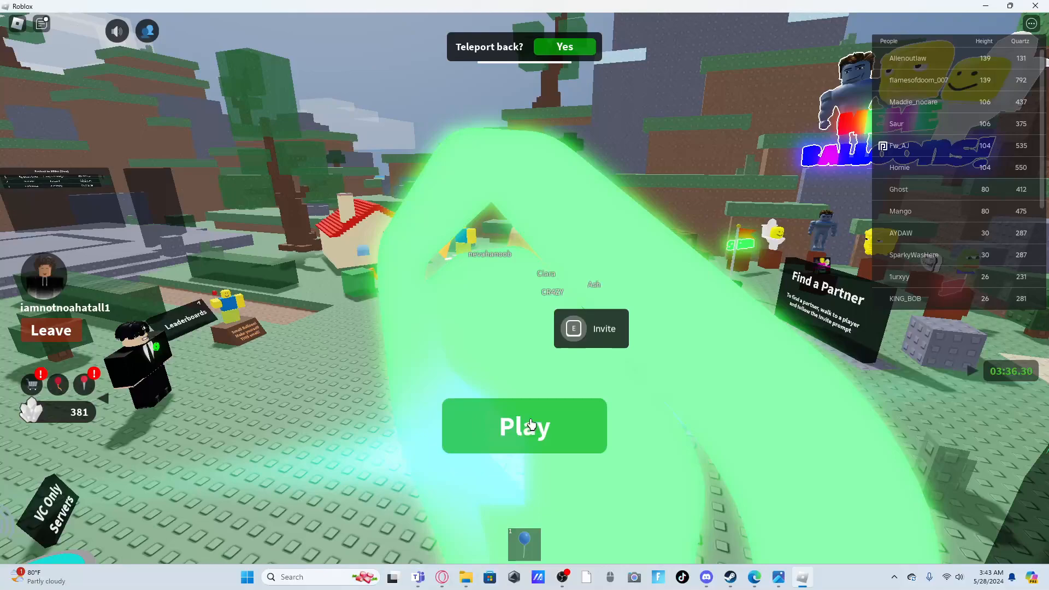
Accept teleporting back, then decline buying the Revive and stay in the lobby.
{"action": "left_click", "coordinate": [524, 425]}
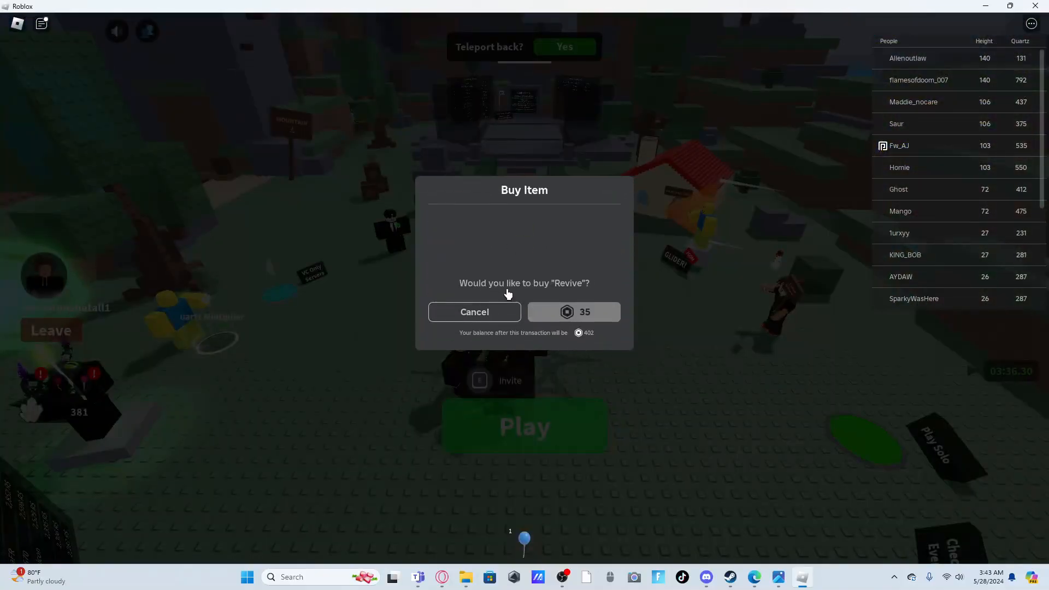
{"action": "left_click", "coordinate": [473, 312]}
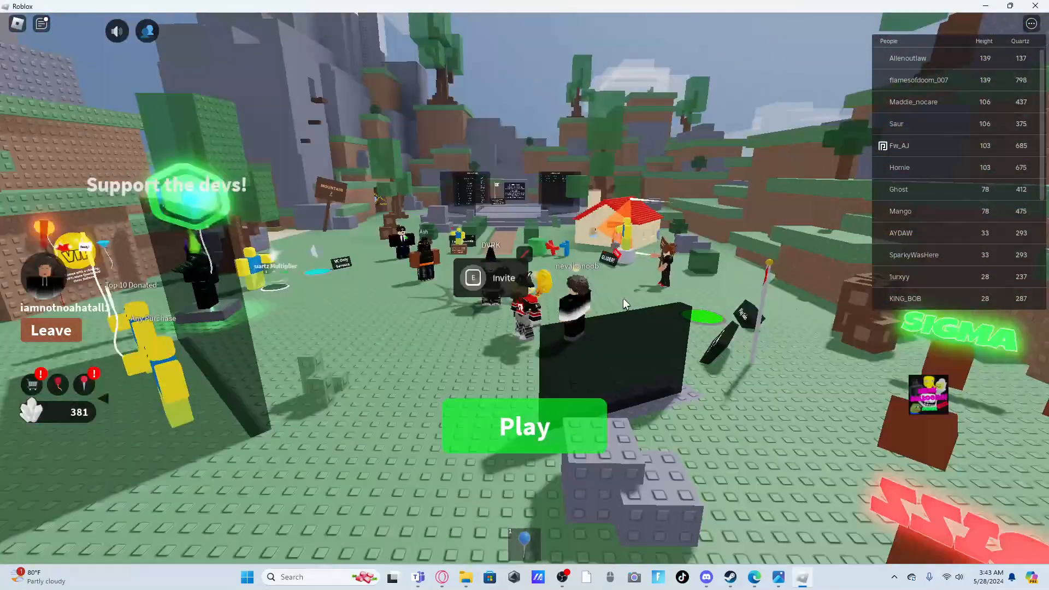
Walk through the lobby to the Find a Partner sign beside the other player.
{"action": "left_click", "coordinate": [525, 426]}
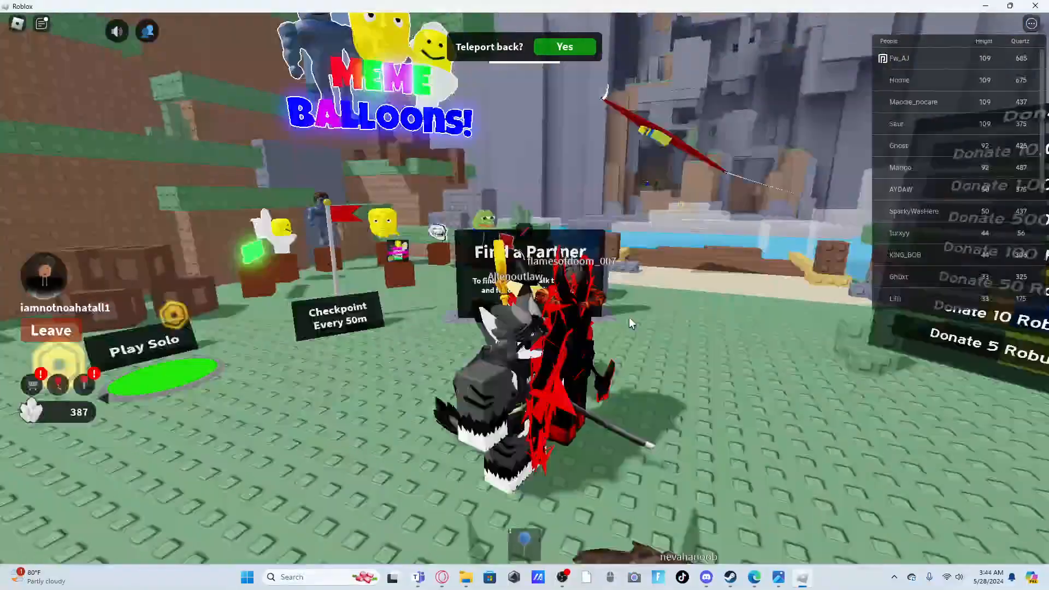
Accept the partner pairing and climb the obby platforms, reaching 400 collected.
{"action": "left_click", "coordinate": [564, 46]}
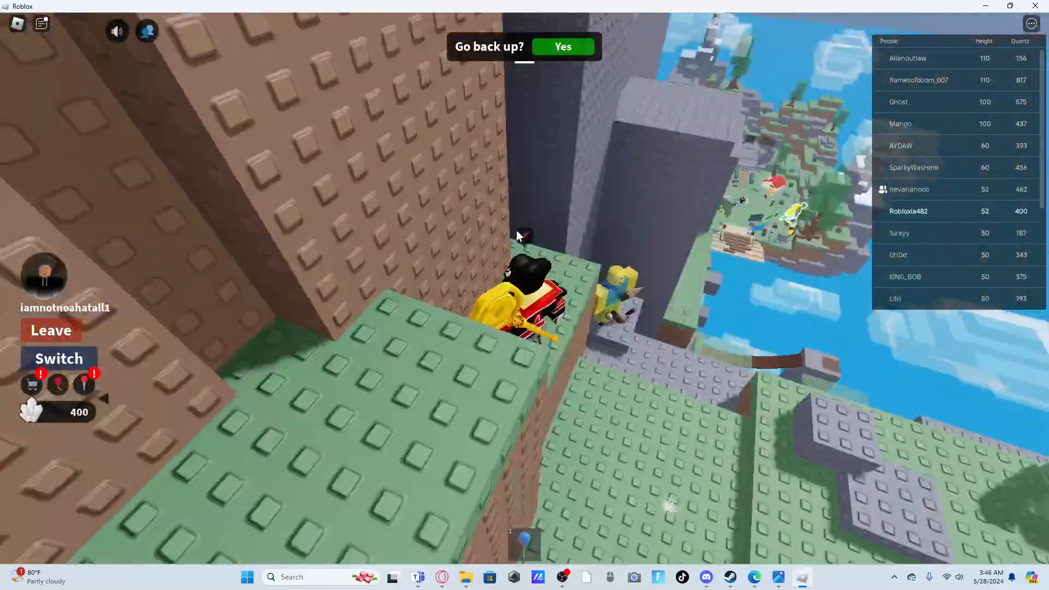
Leave the course and invite the partner, bringing up the Movement or Camera role choice.
{"action": "left_click", "coordinate": [562, 47]}
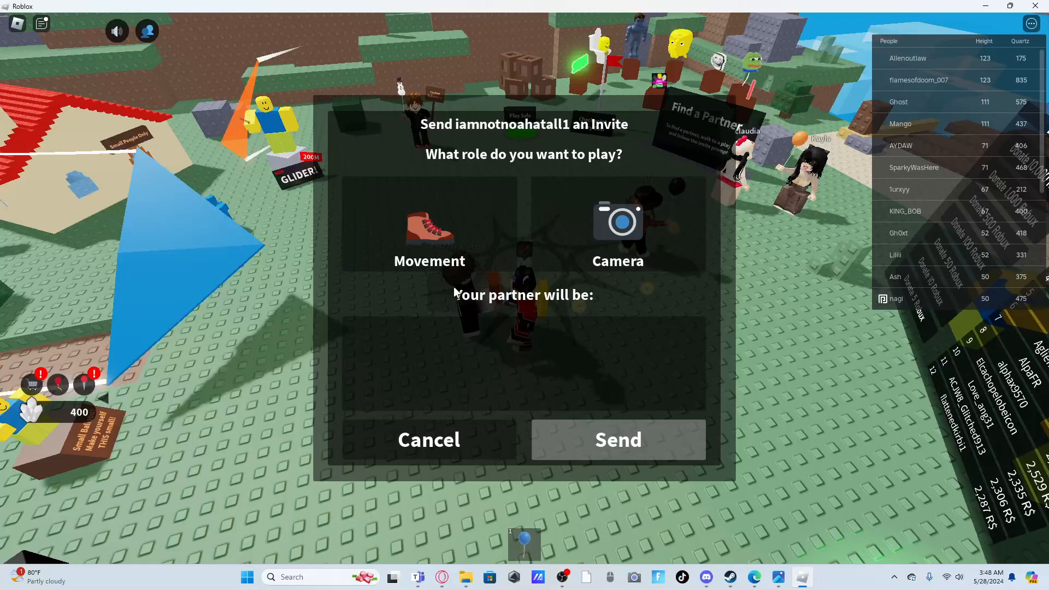
Send the partner invite with a chosen role and start the new round together.
{"action": "left_click", "coordinate": [429, 230]}
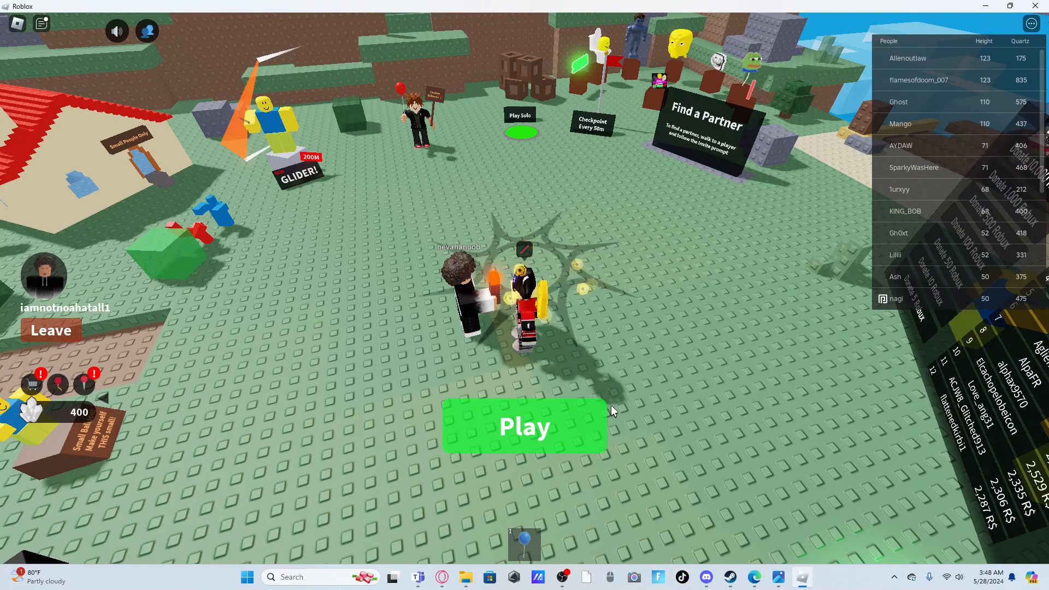
{"action": "left_click", "coordinate": [524, 426]}
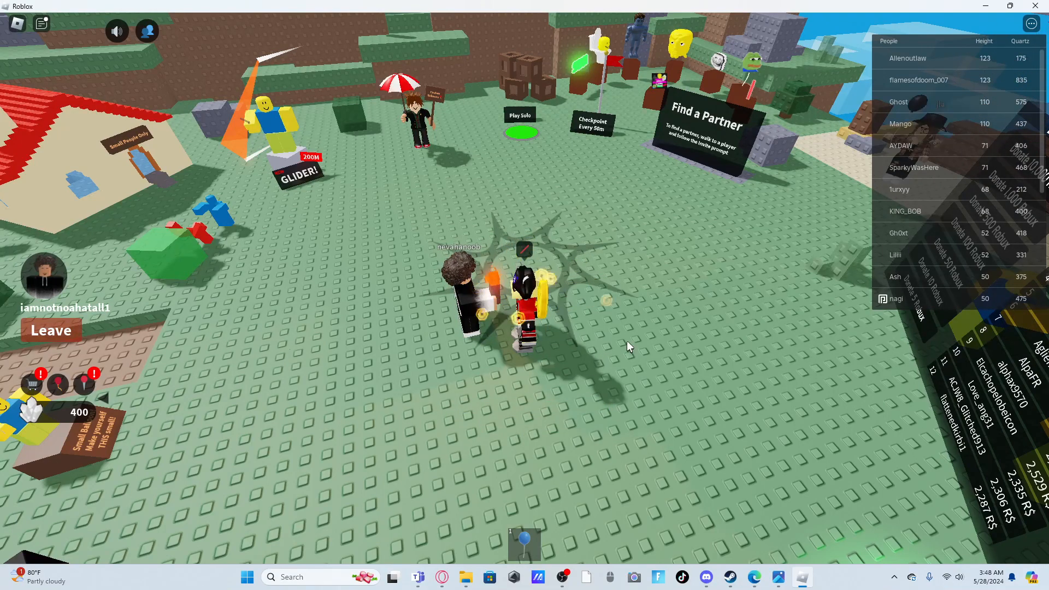